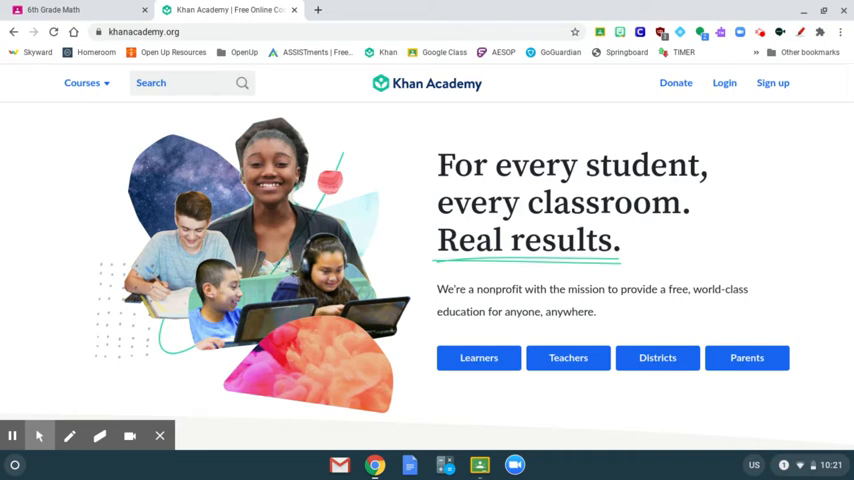
mouse_move(750, 156)
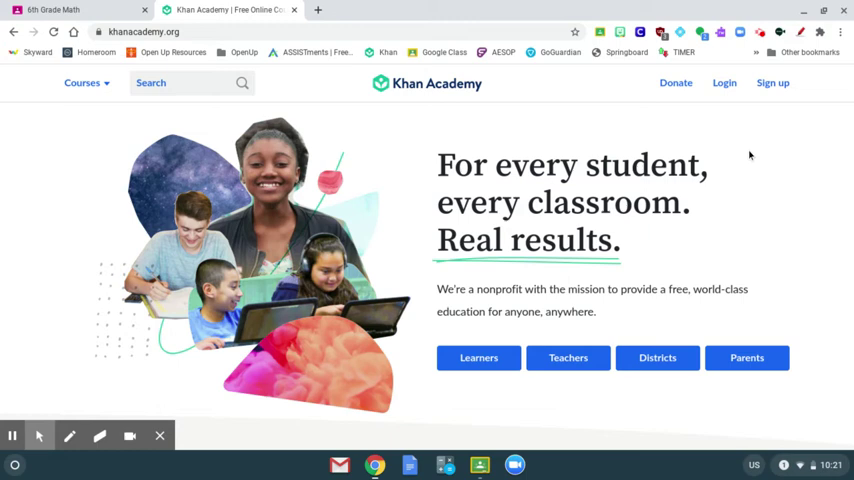
mouse_move(736, 116)
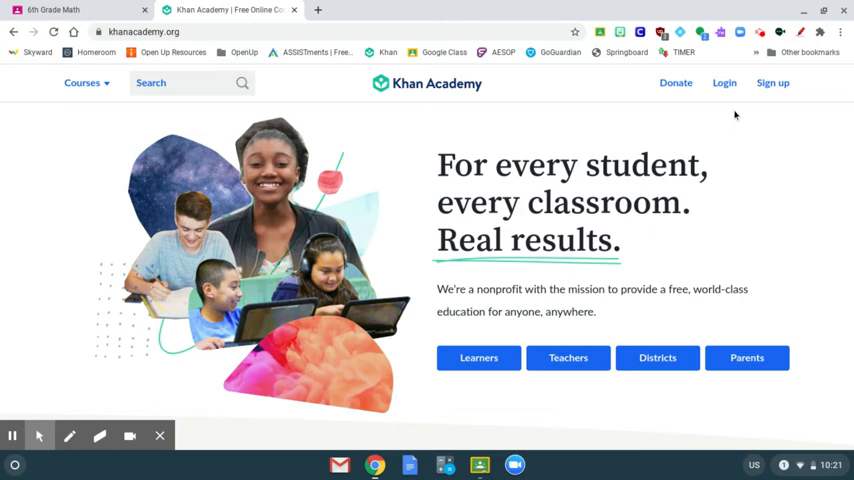
mouse_move(558, 150)
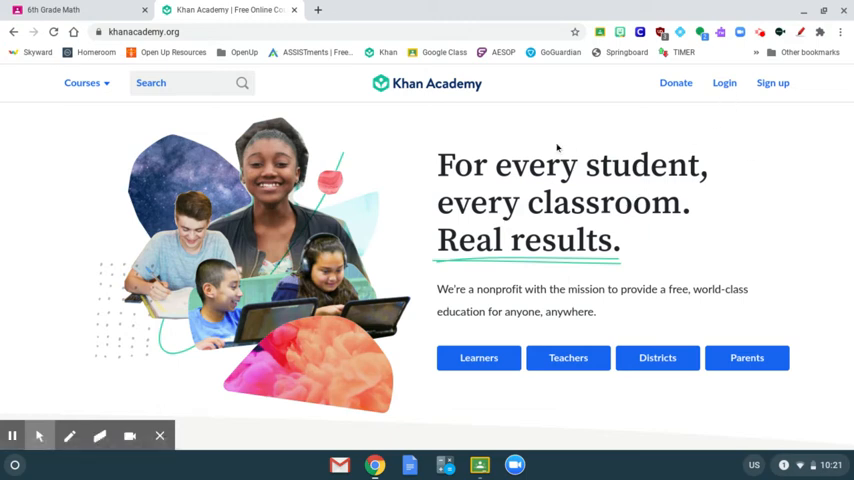
mouse_move(416, 90)
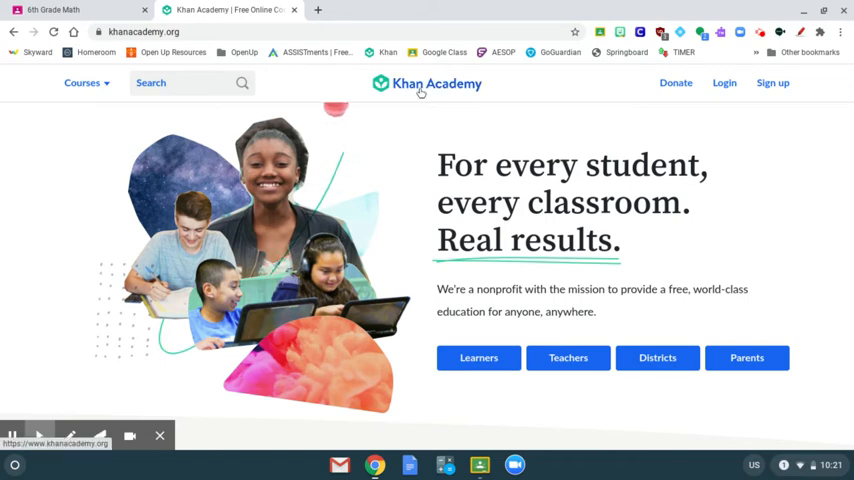
mouse_move(724, 88)
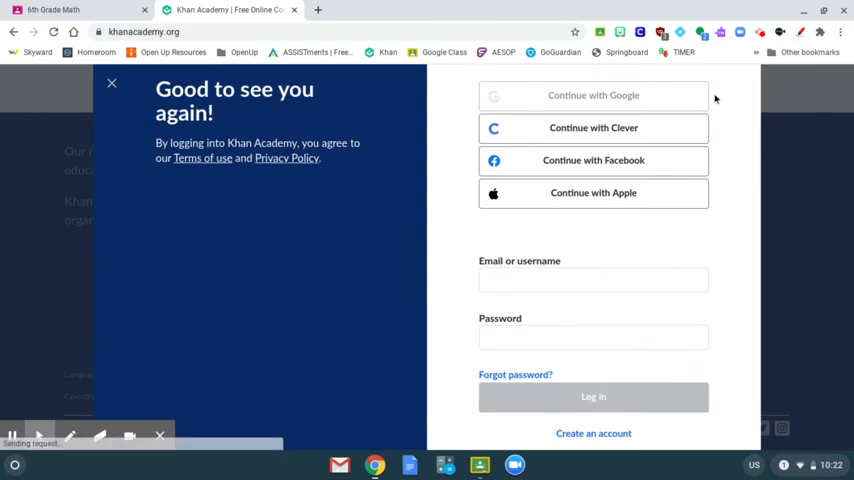
mouse_move(630, 96)
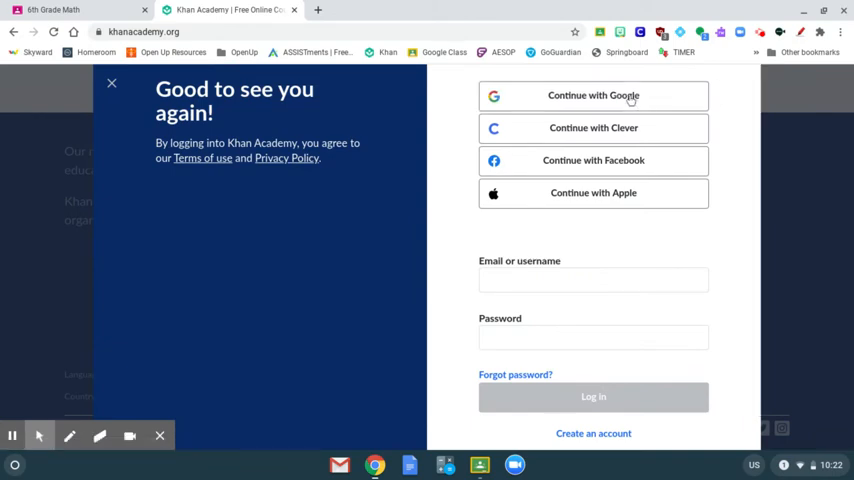
- Sign in to Khan Academy with Google using the second account in the chooser
click(592, 96)
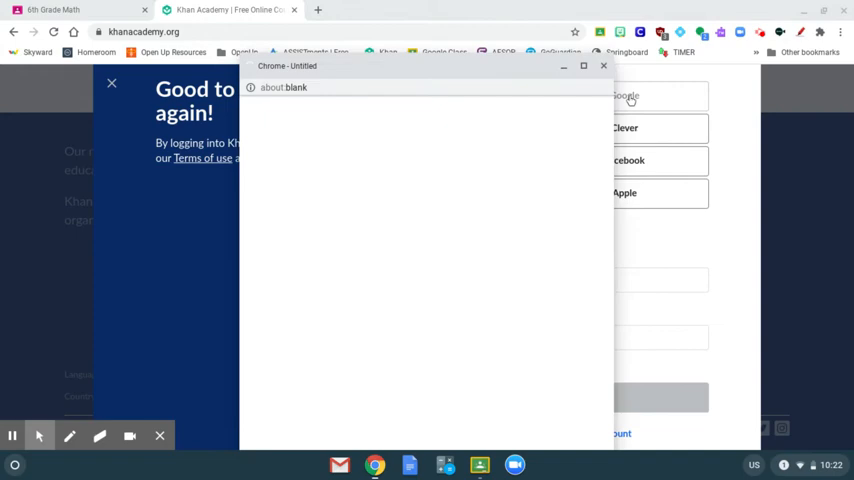
click(632, 96)
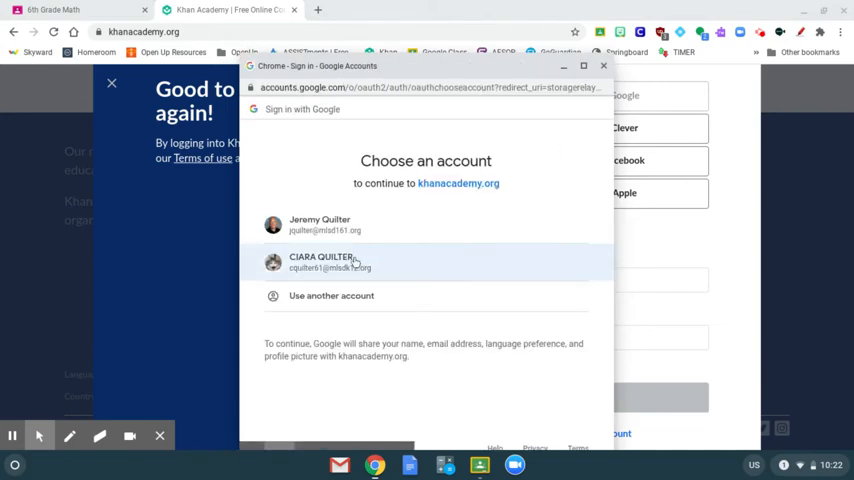
click(340, 262)
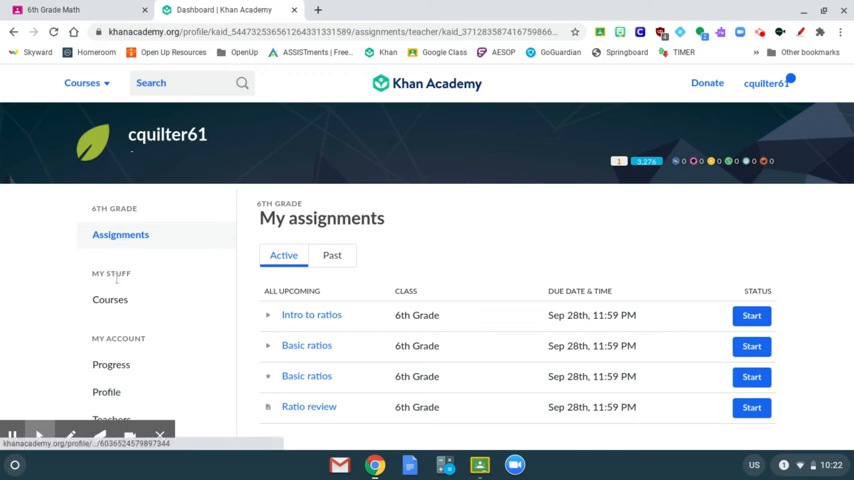
mouse_move(112, 368)
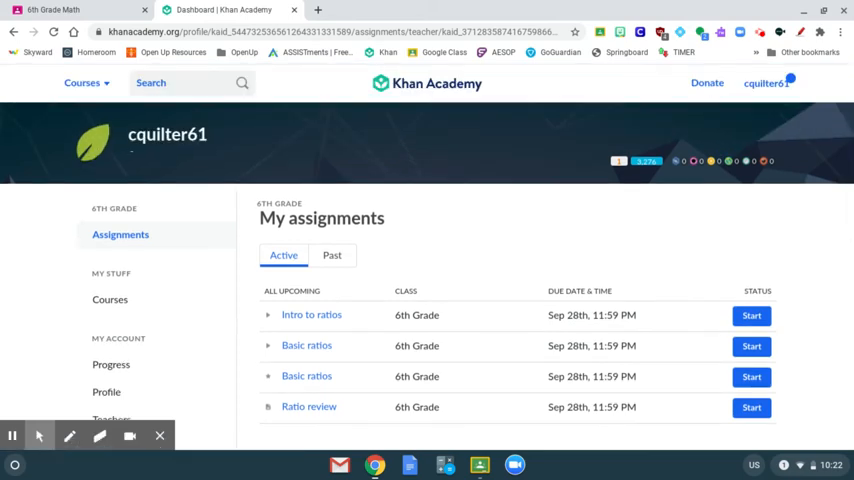
- Scroll through the four active 6th Grade ratio assignments due Sep 28th
scroll(down, 3)
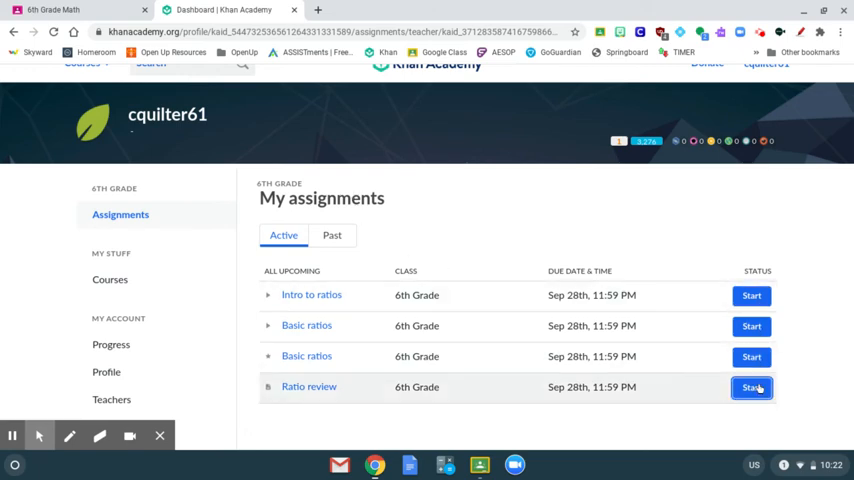
mouse_move(344, 302)
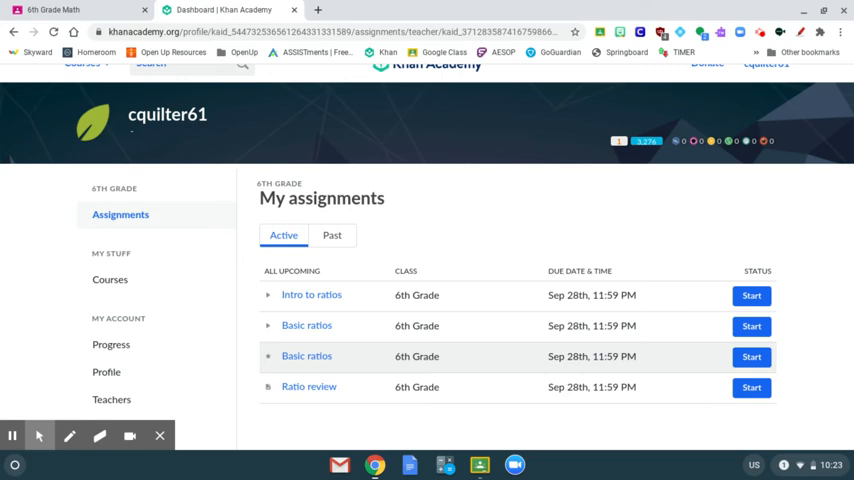
mouse_move(272, 396)
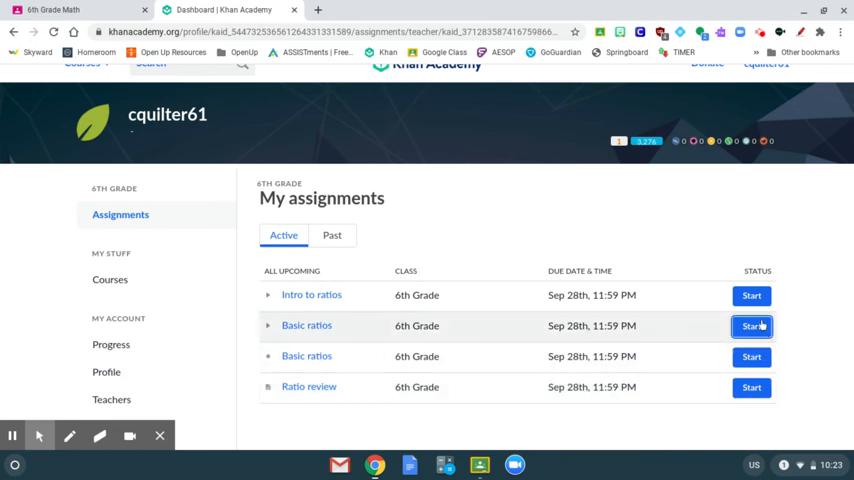
mouse_move(752, 296)
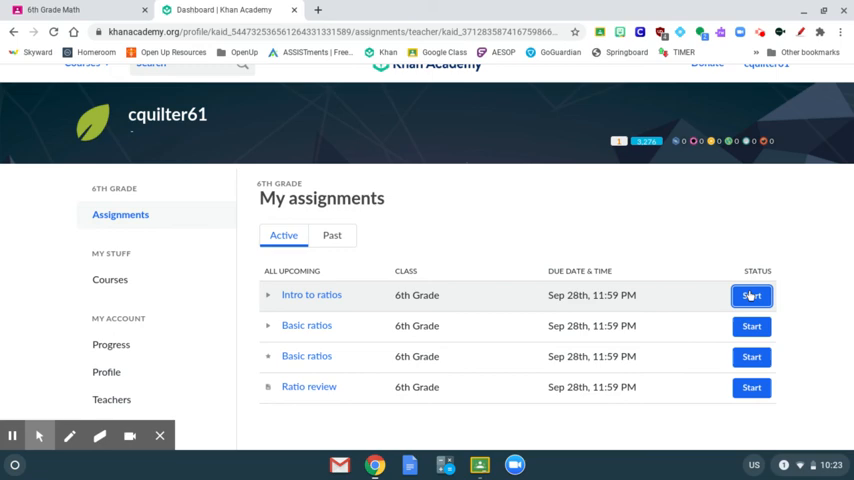
click(754, 296)
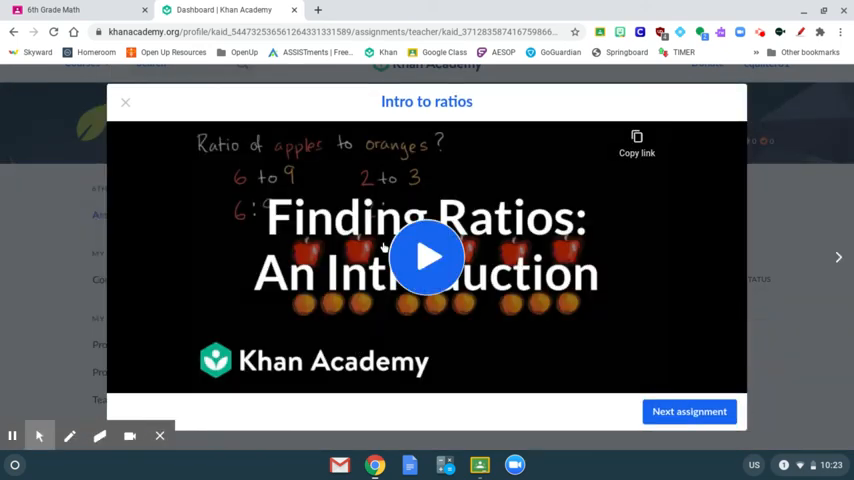
mouse_move(424, 262)
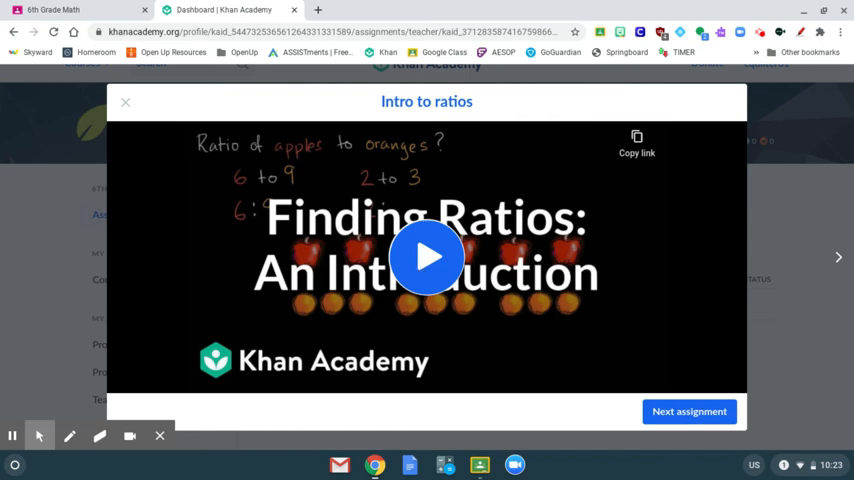
mouse_move(148, 118)
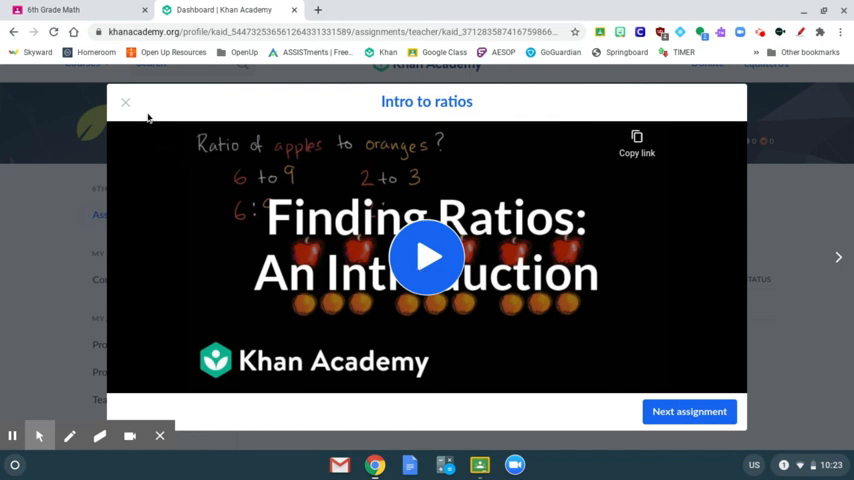
click(124, 102)
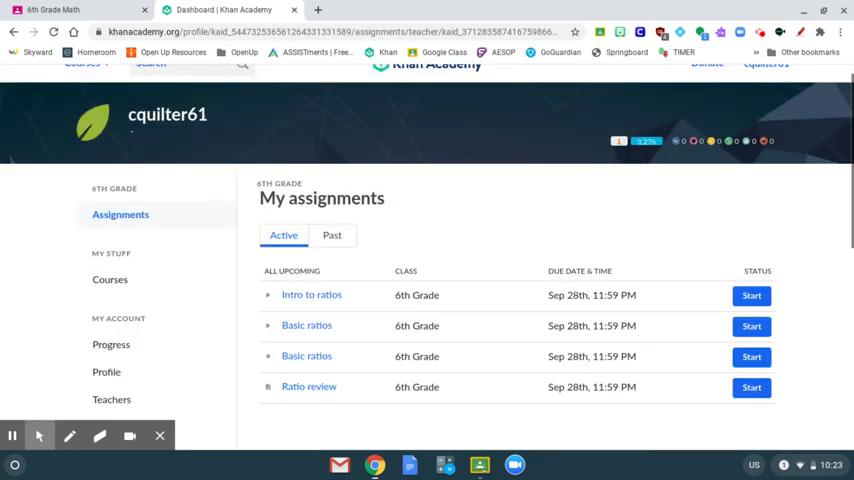
mouse_move(500, 180)
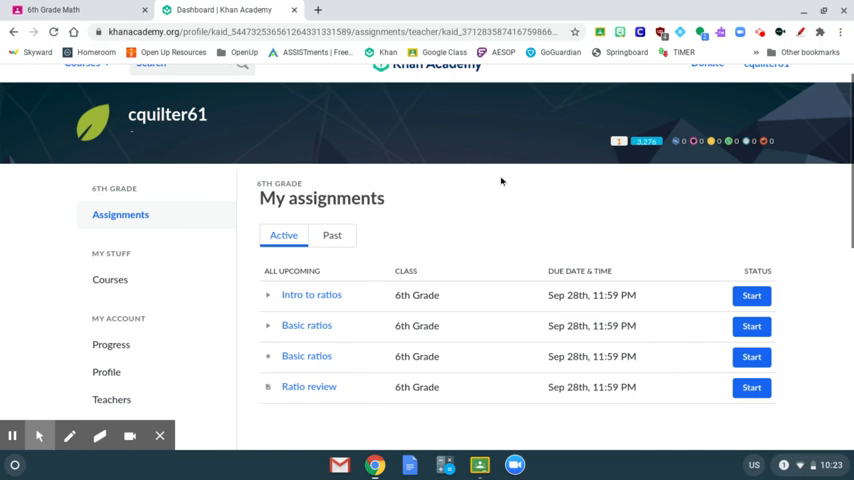